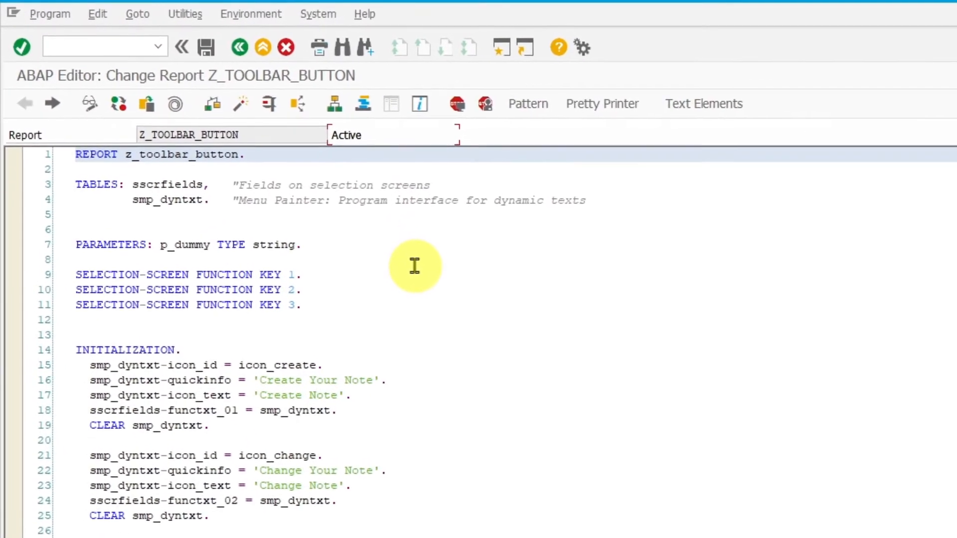
Step: Review the three function key declarations and the FC02 branch of the CASE statement
left_click(338, 336)
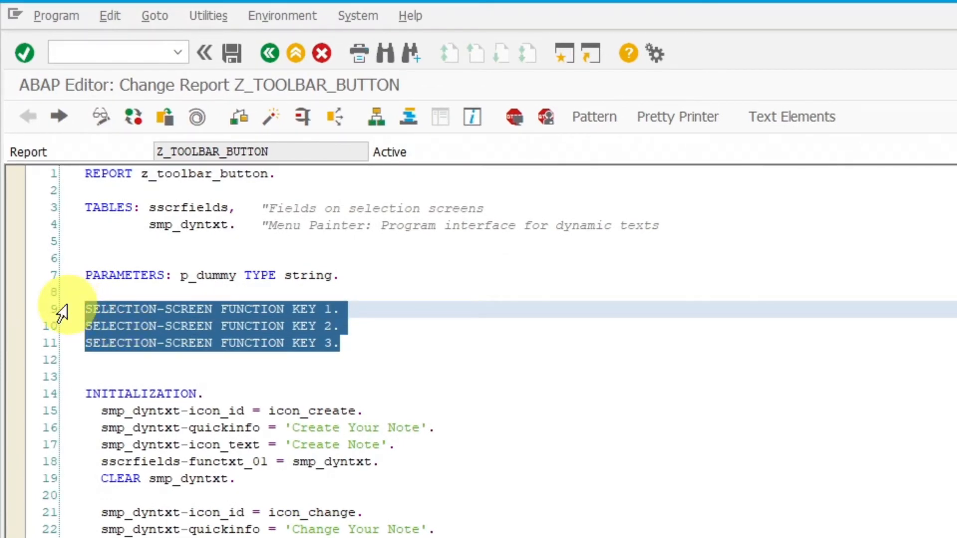
mouse_move(226, 322)
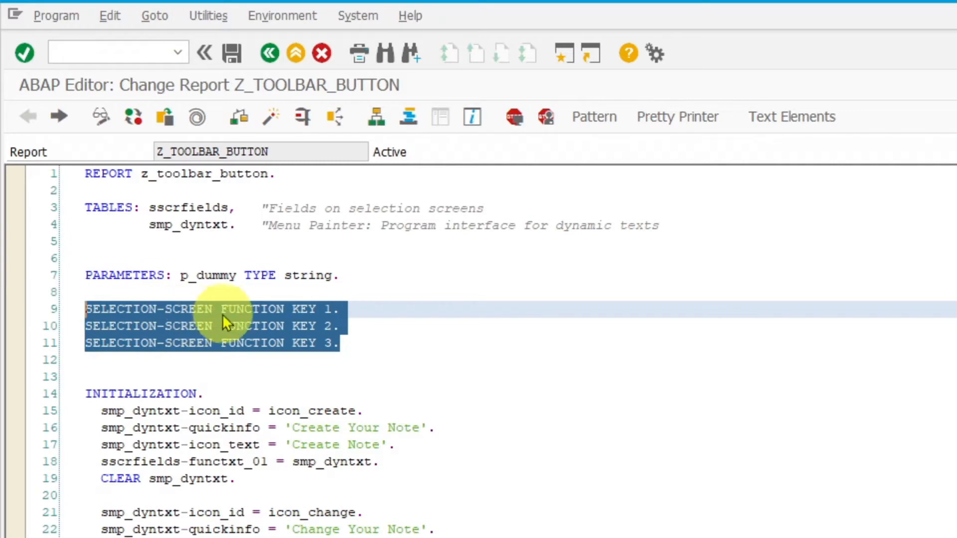
mouse_move(369, 317)
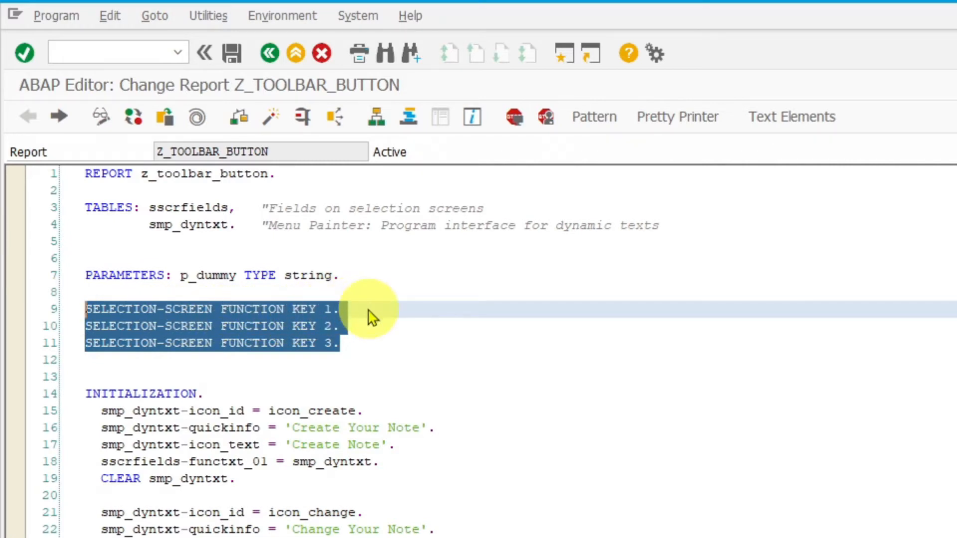
mouse_move(369, 314)
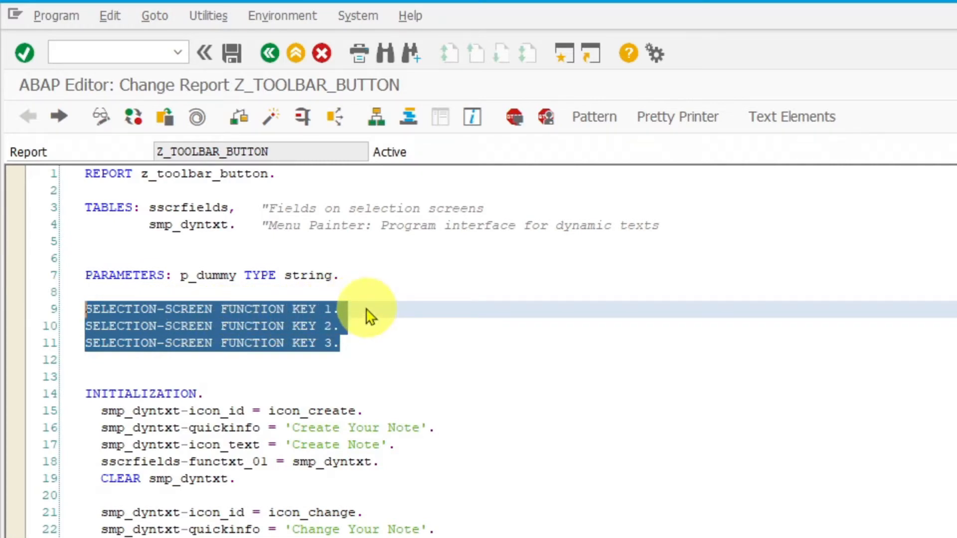
left_click(342, 309)
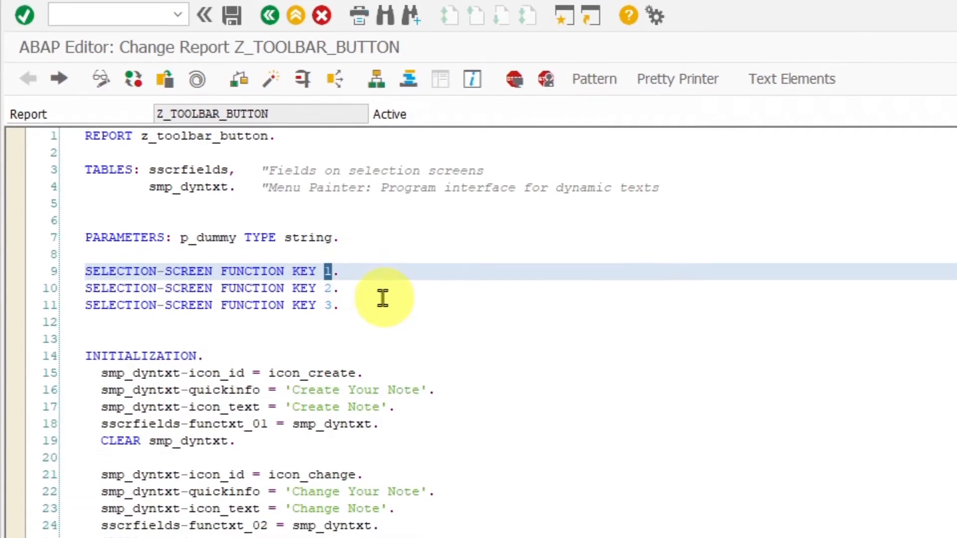
scroll("down", 3)
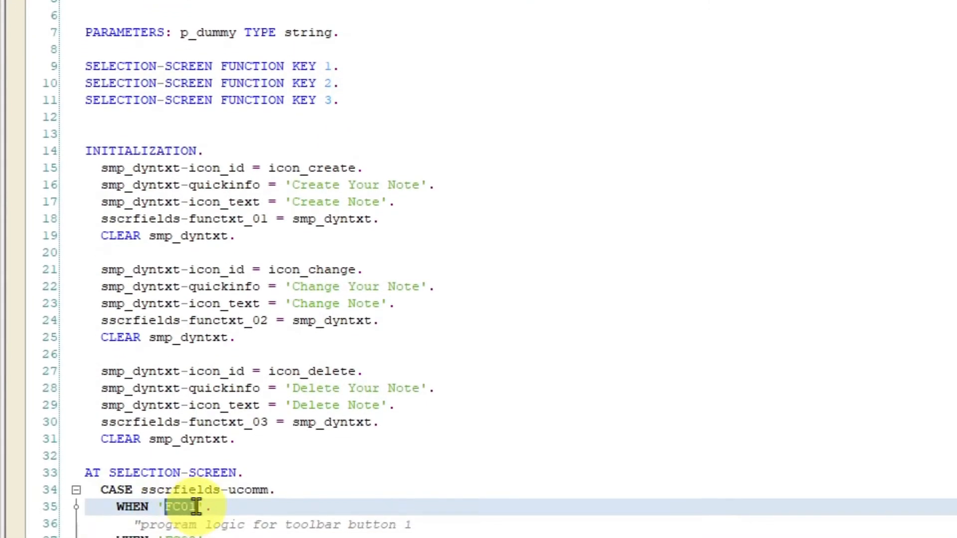
scroll("down", 3)
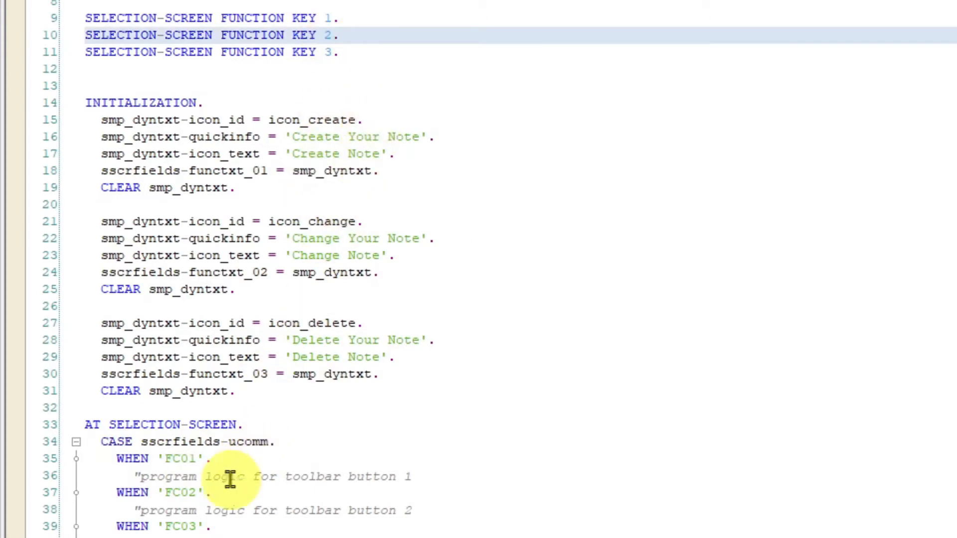
left_click(195, 493)
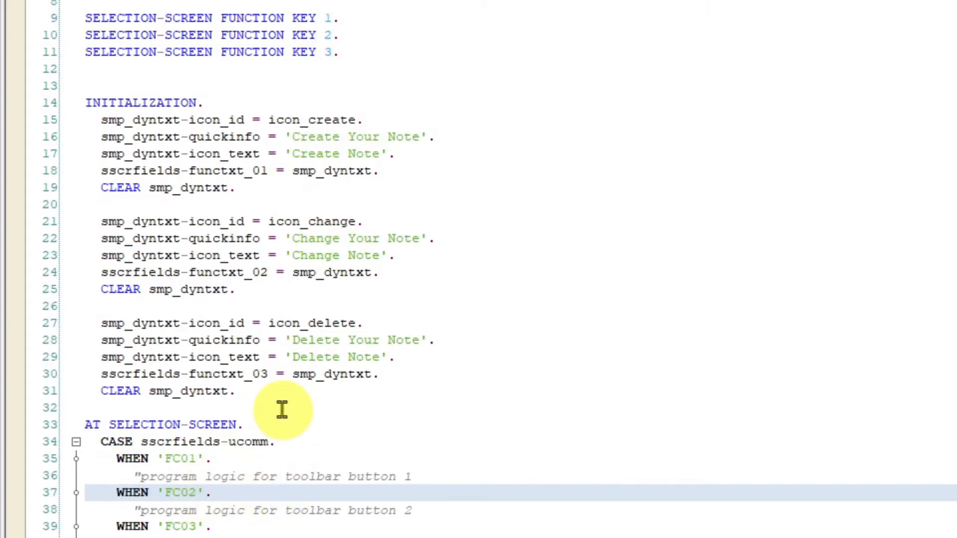
Step: Navigate from the sscrfields declaration into the SSCRFIELDS structure definition and browse its fields
left_click(198, 493)
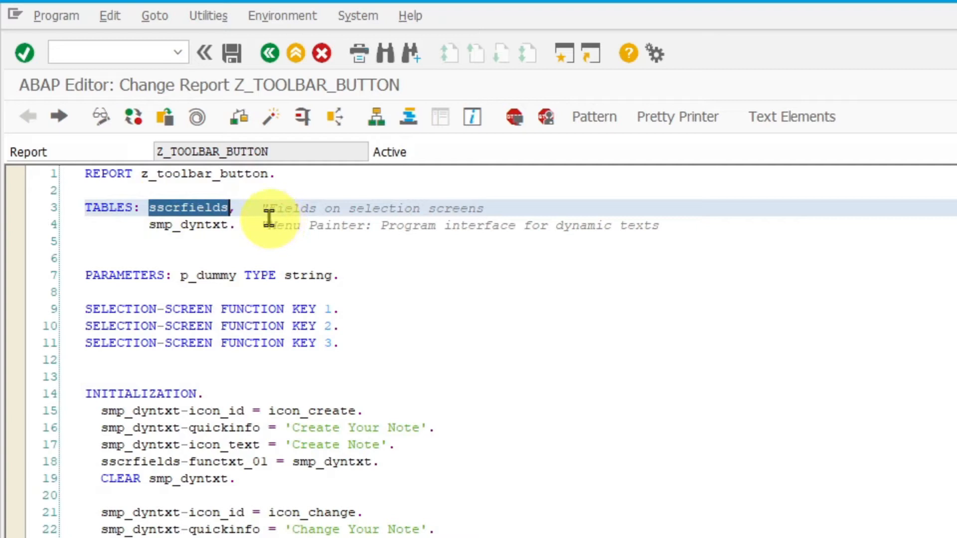
mouse_move(195, 211)
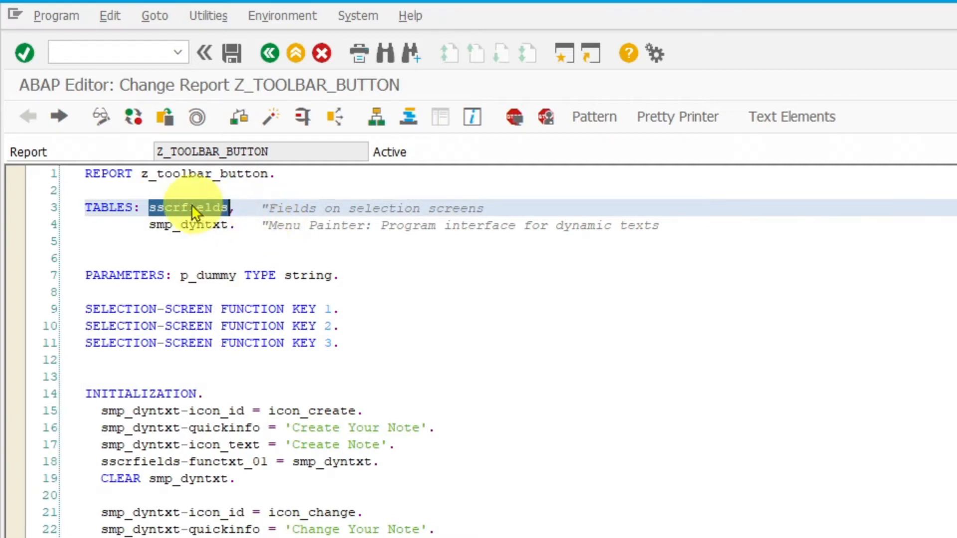
left_click(190, 208)
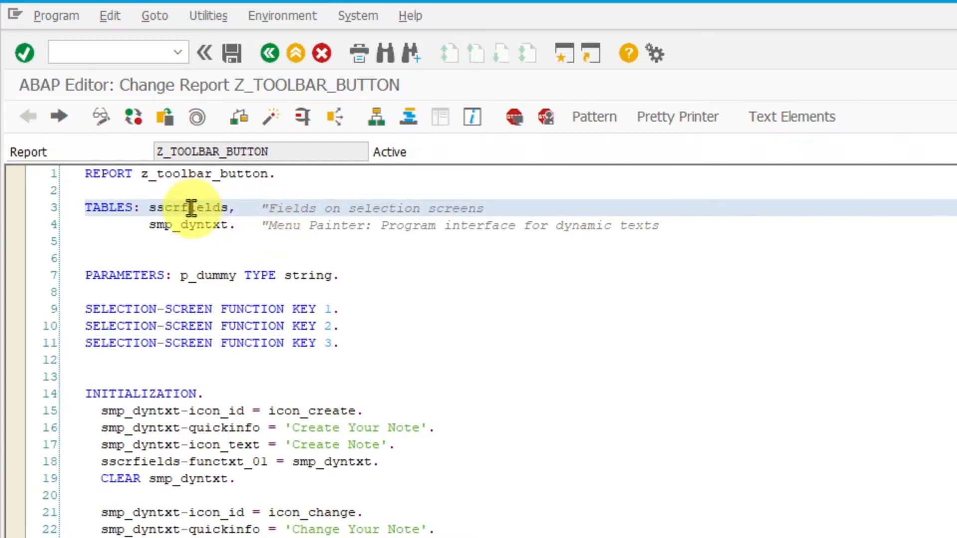
double_click(189, 207)
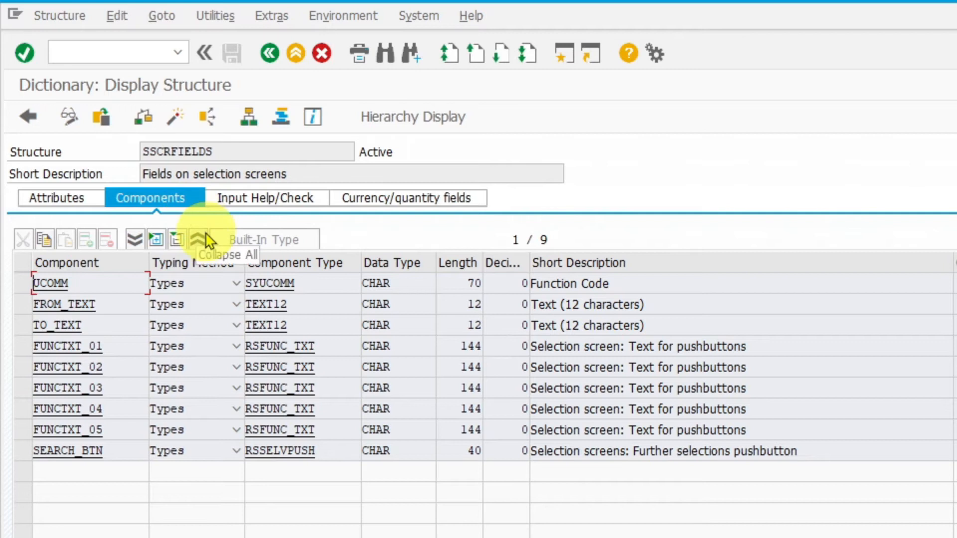
mouse_move(133, 346)
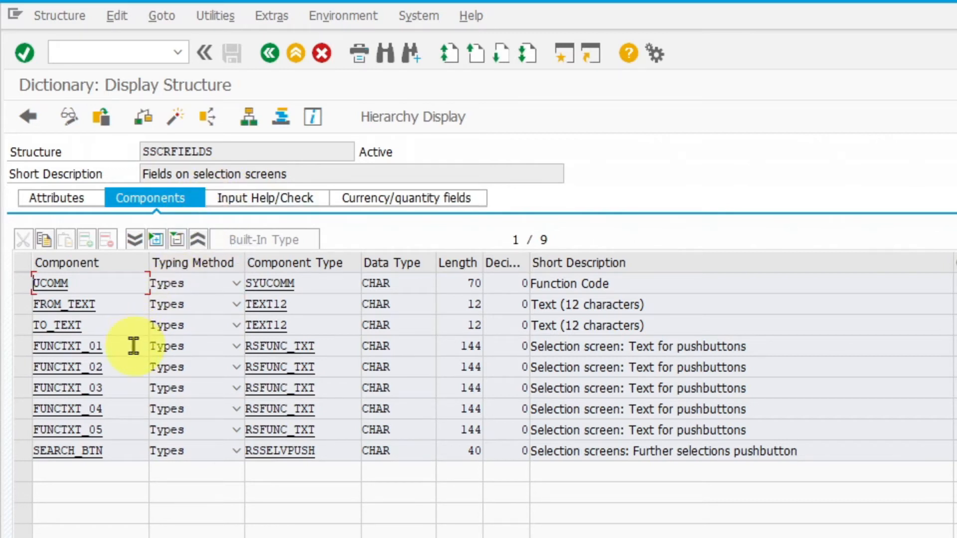
left_click(68, 346)
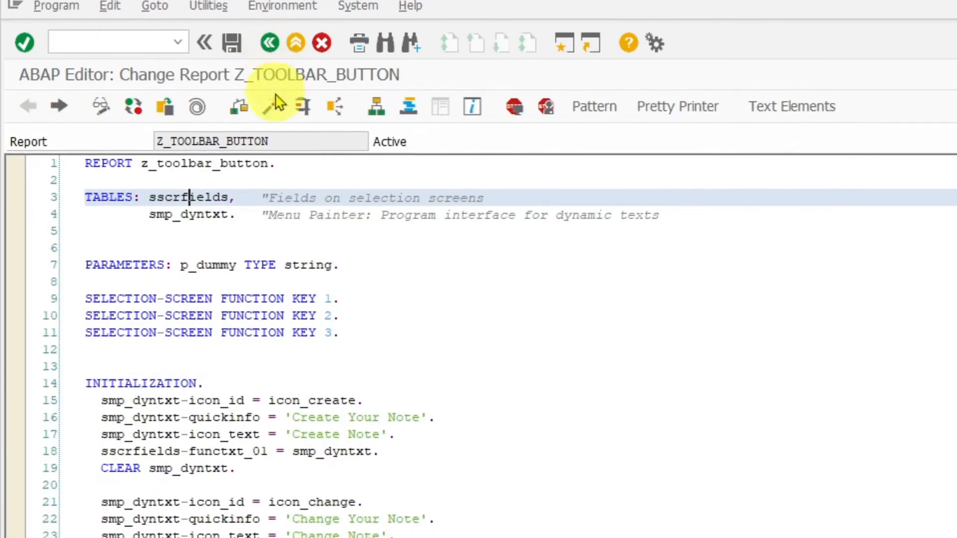
scroll("down", 3)
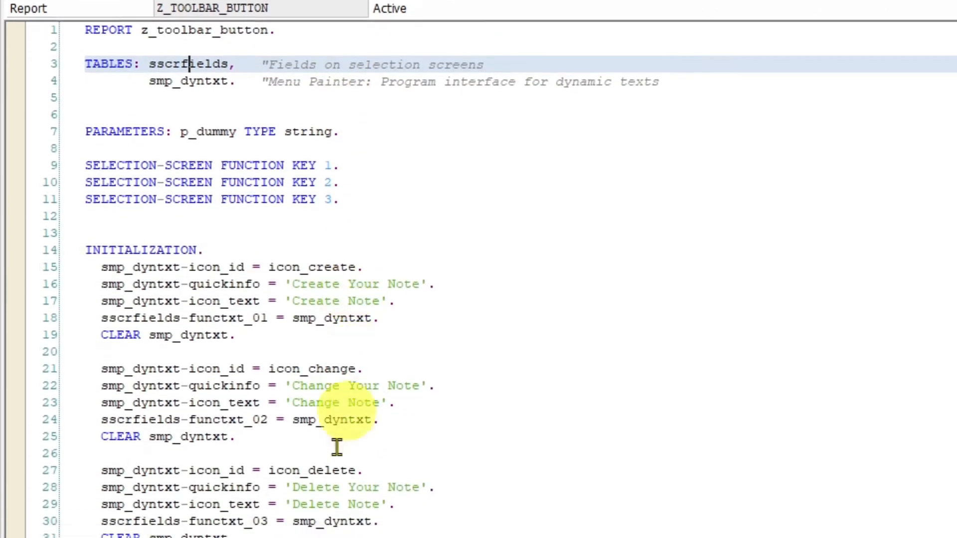
scroll("down", 3)
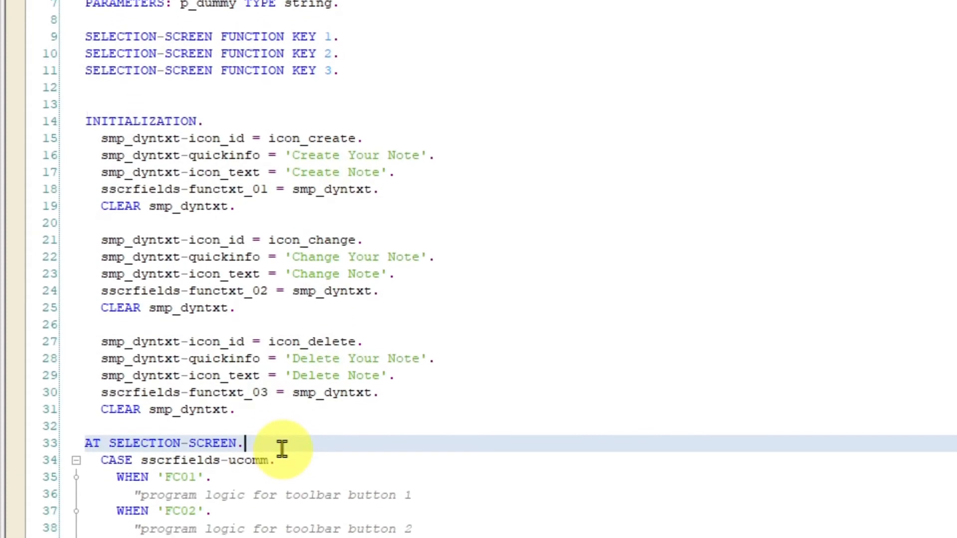
scroll("down", 3)
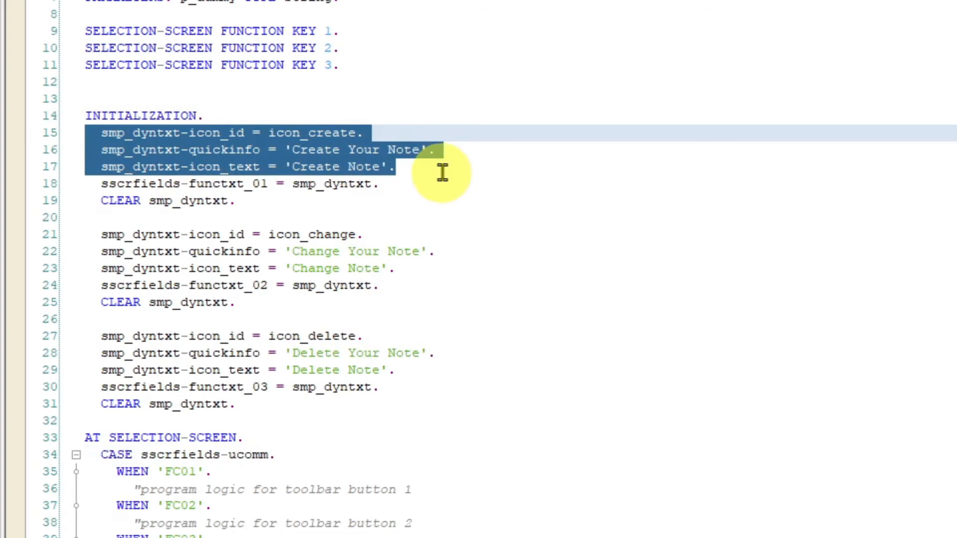
mouse_move(427, 207)
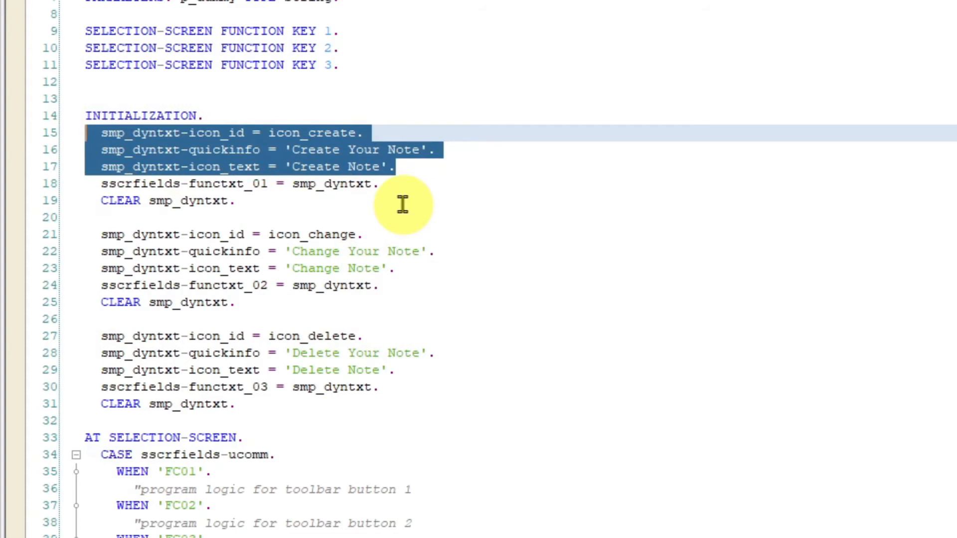
Step: Display the ICON type group source listing icon names, IDs and quickinfo
left_click(318, 133)
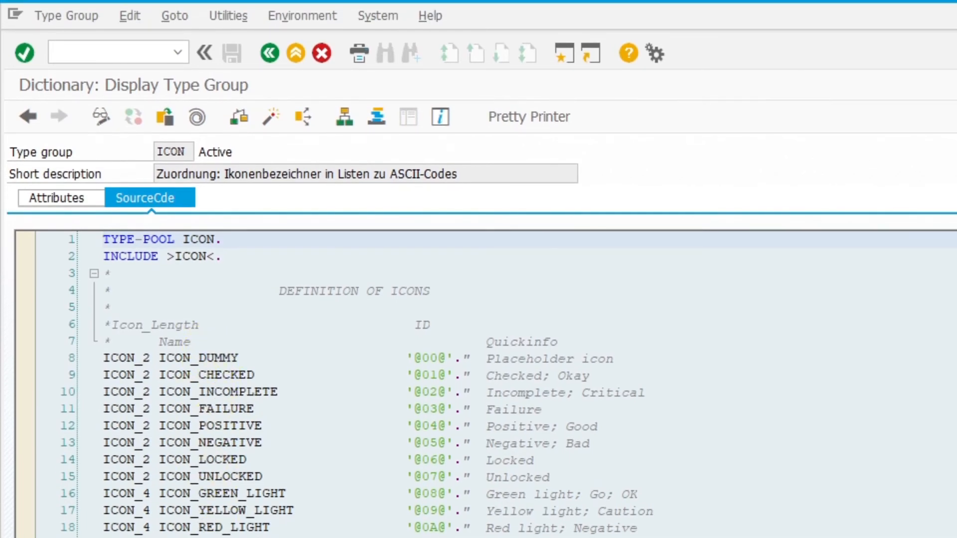
left_click(110, 52)
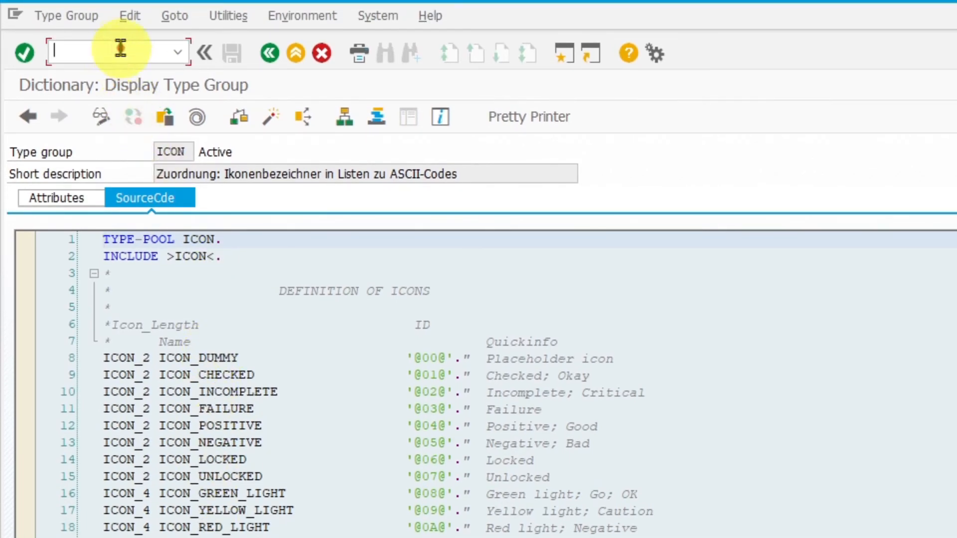
Step: Start Icon maintenance in a new session via /oICON to see icon names with their pictures
type("/o")
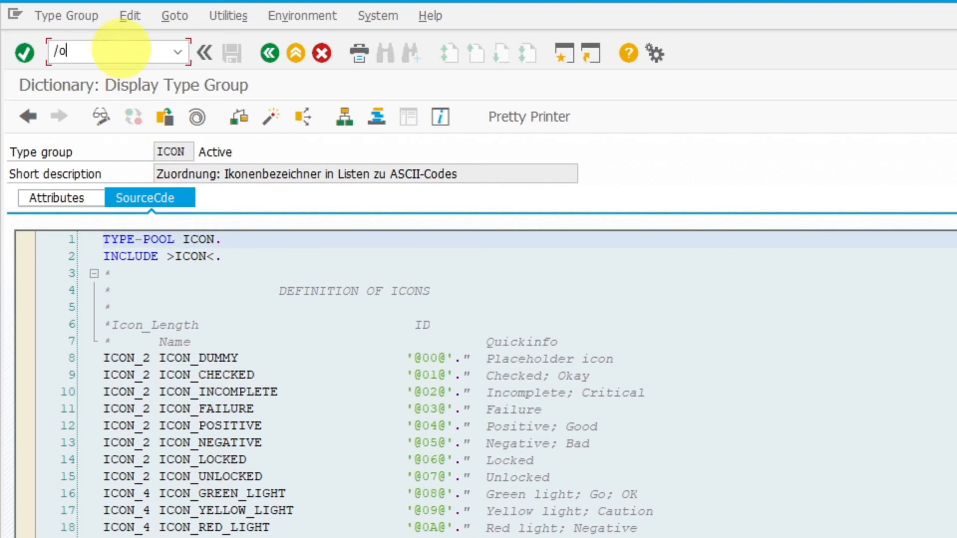
type("icon")
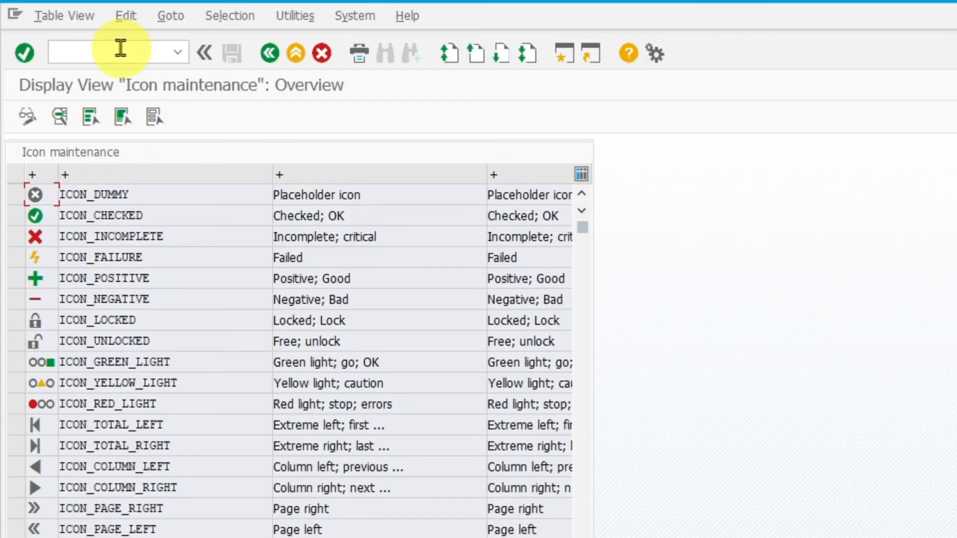
mouse_move(155, 73)
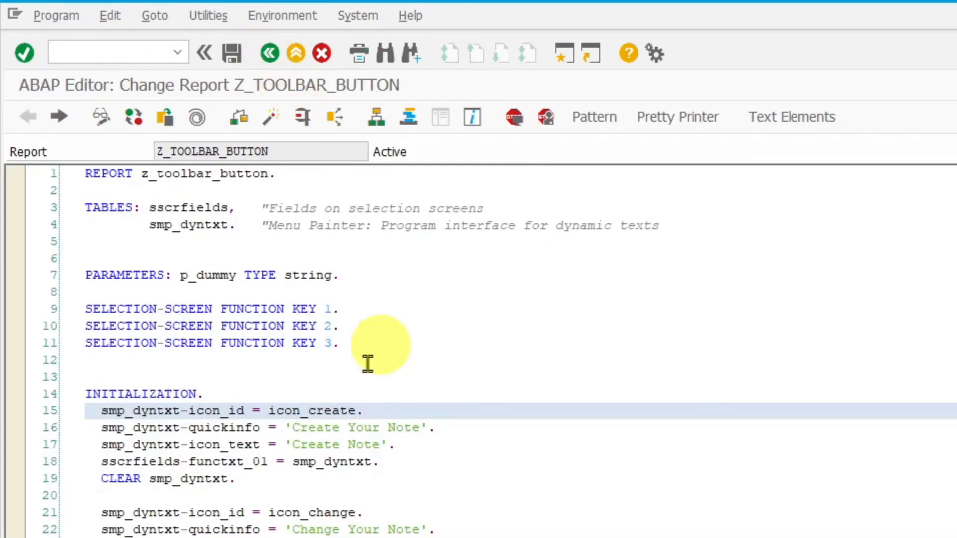
Step: Execute the report and trigger Change Note, stopping in the debugger with SSCRFIELDS-UCOMM = FC02
scroll("down", 3)
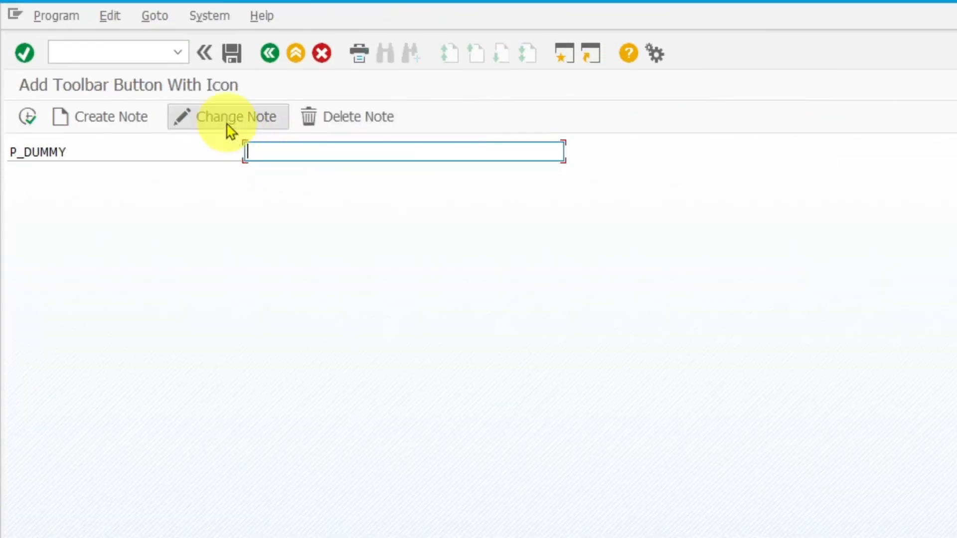
left_click(227, 117)
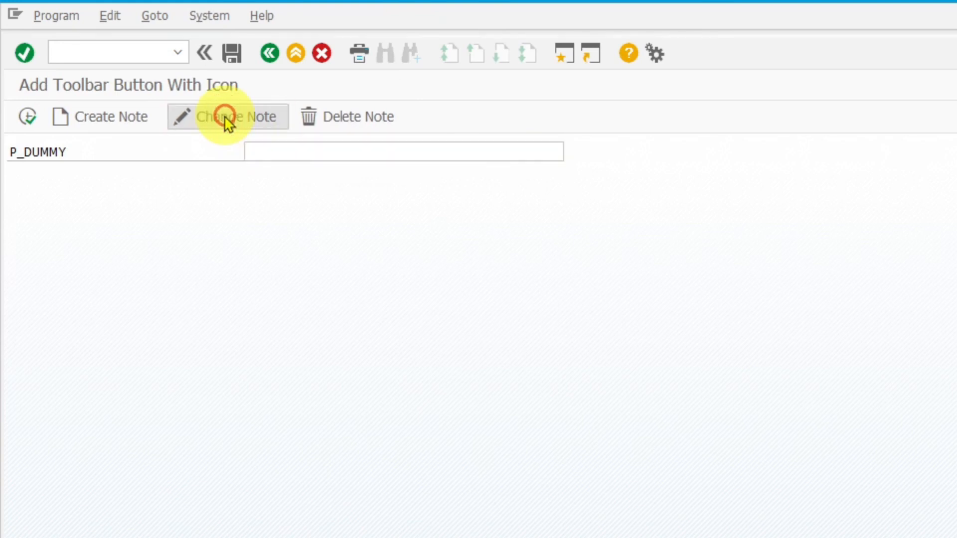
left_click(227, 117)
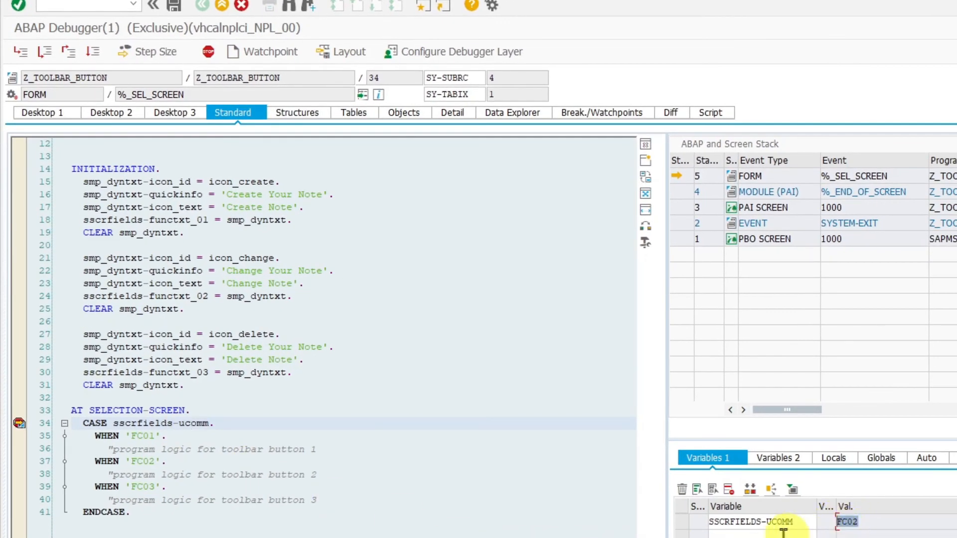
mouse_move(755, 527)
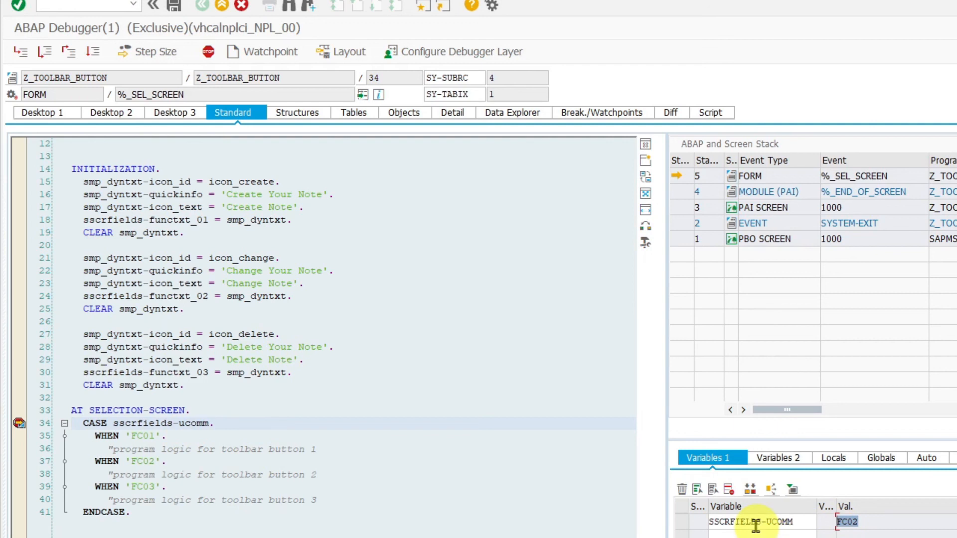
mouse_move(532, 407)
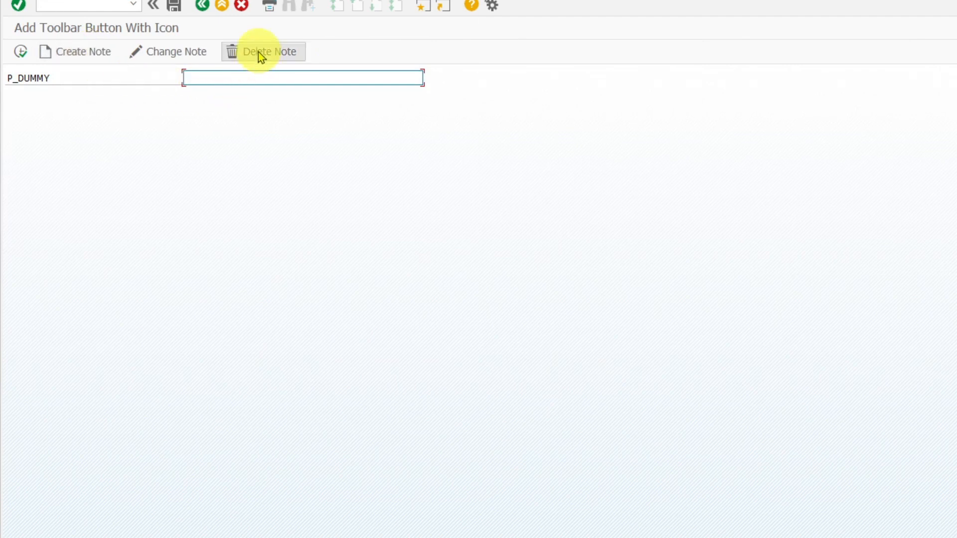
Step: Trigger Delete Note and confirm SSCRFIELDS-UCOMM now holds FC03 at the CASE statement
left_click(269, 51)
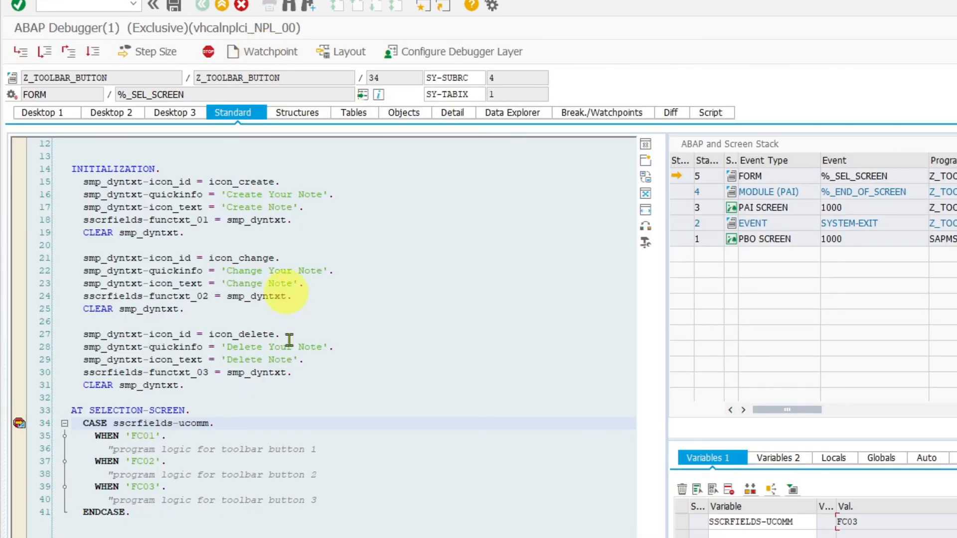